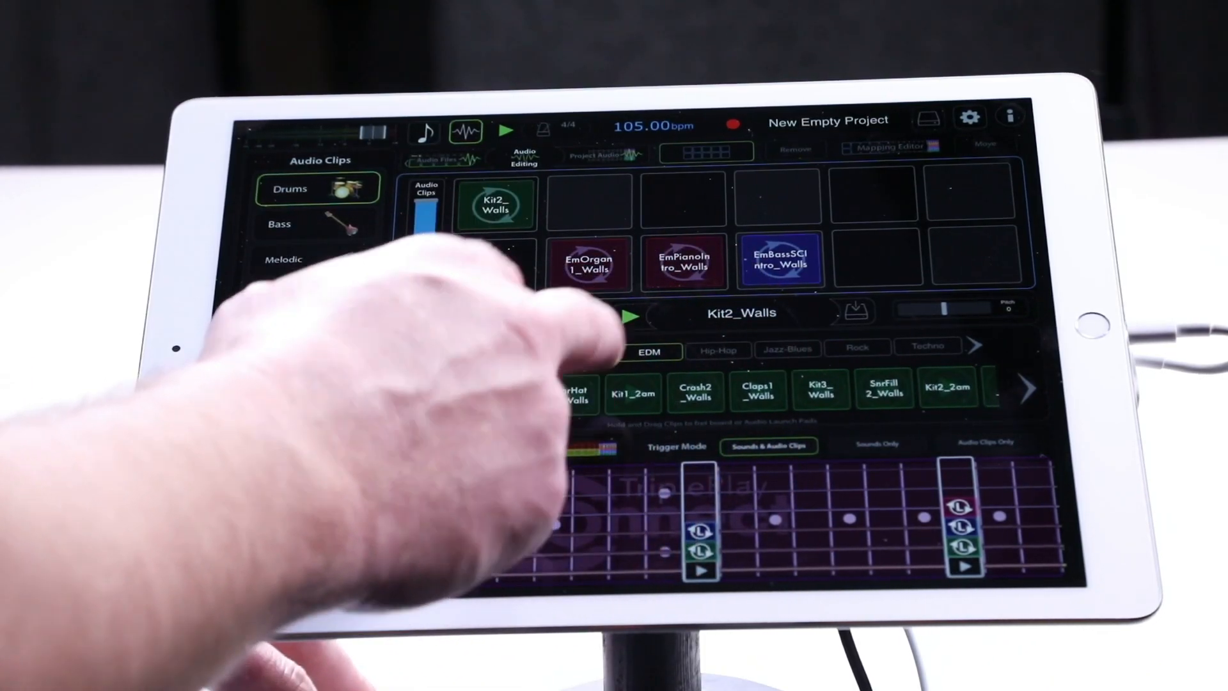
Step: Load the Kit1_2am drum clip from the EDM Drums library into Audio Editing
left_click(632, 393)
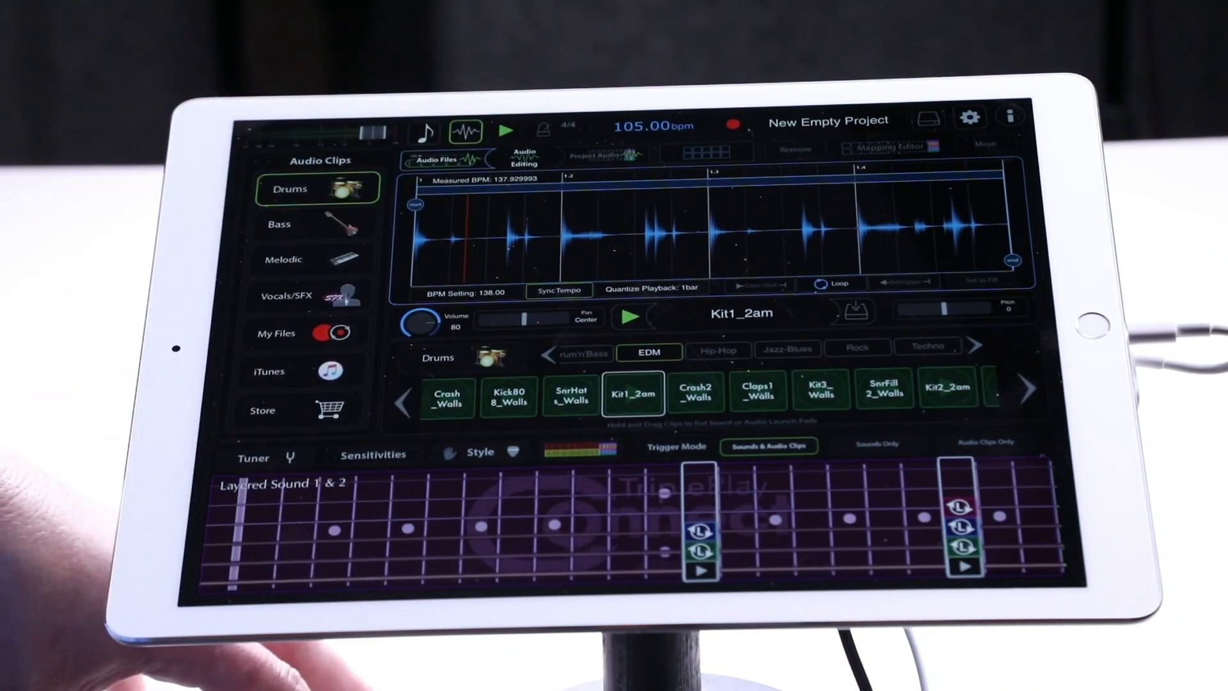
left_click(628, 316)
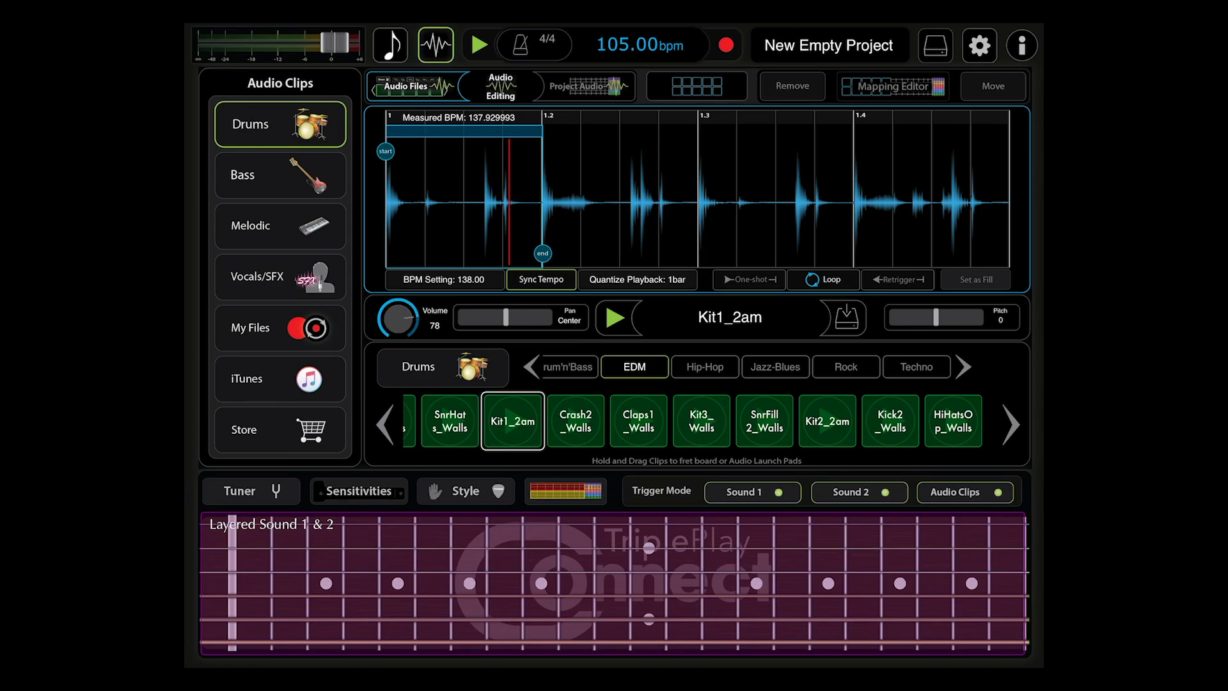
Step: Play back Kit1_2am with pitch raised to 8, then return pitch to 0
left_click_drag(508, 317, 521, 318)
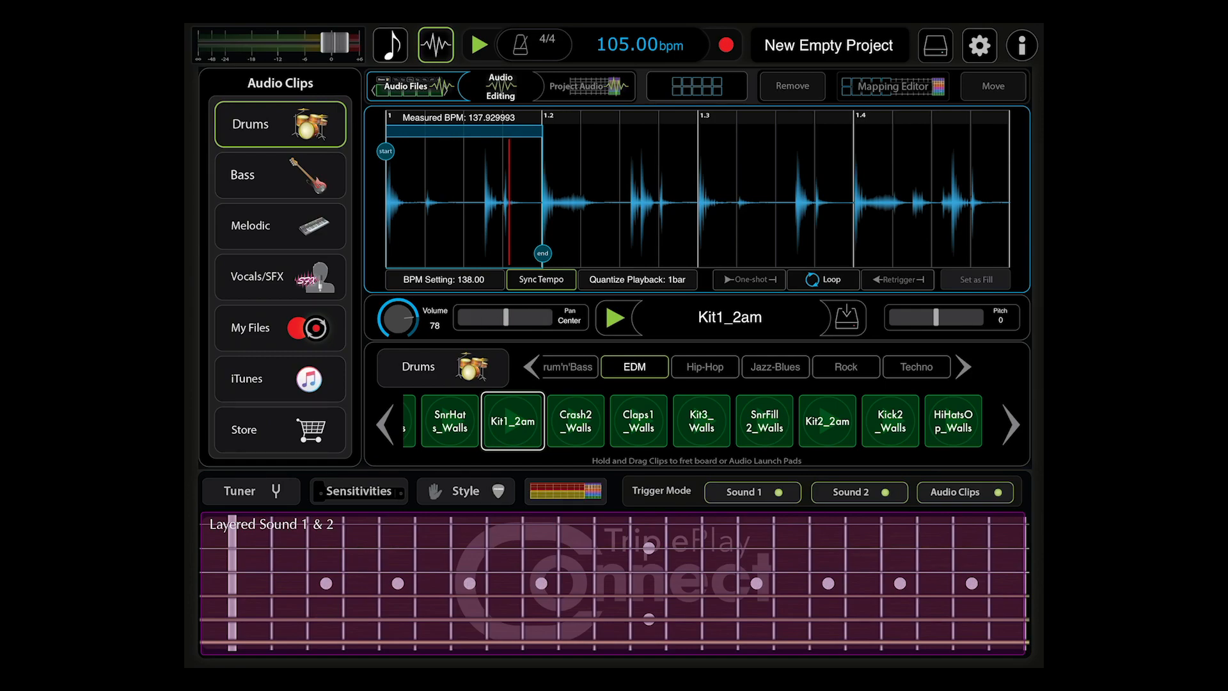
left_click(615, 319)
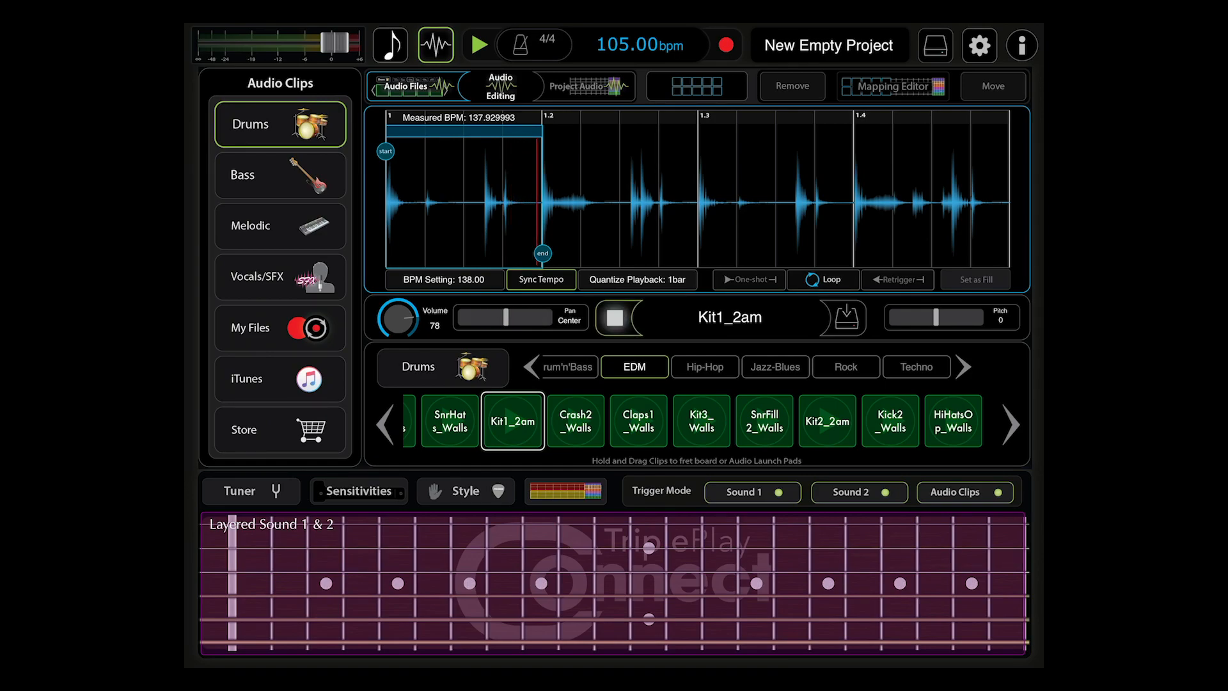
left_click_drag(954, 316, 927, 316)
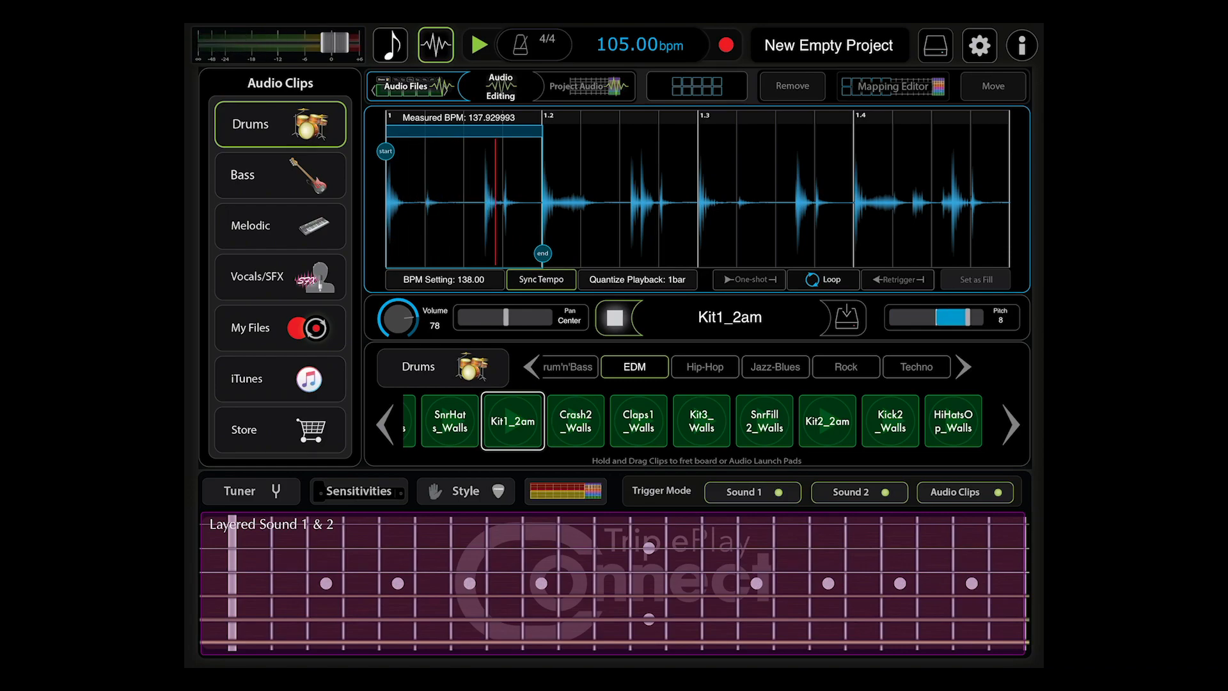
left_click_drag(986, 316, 933, 316)
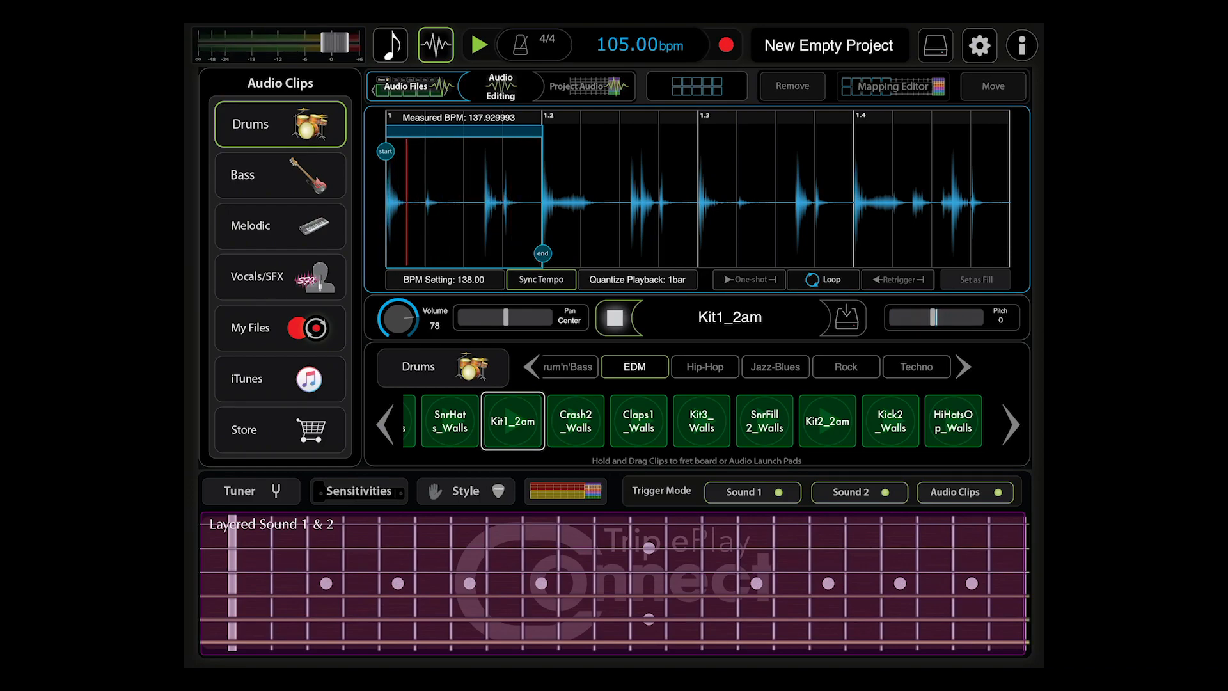